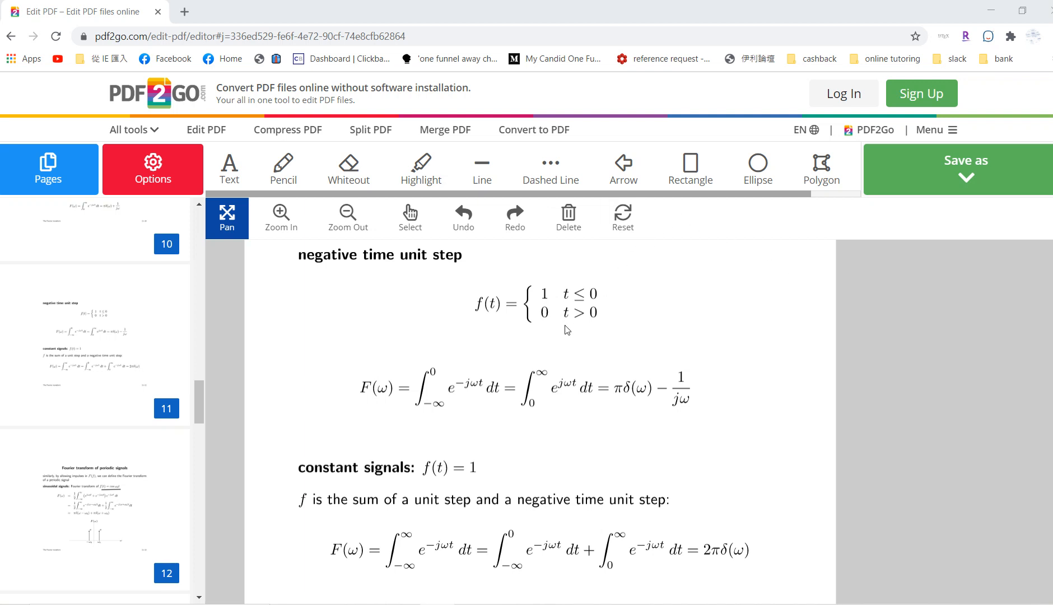
{"action": "mouse_move", "coordinate": [463, 302]}
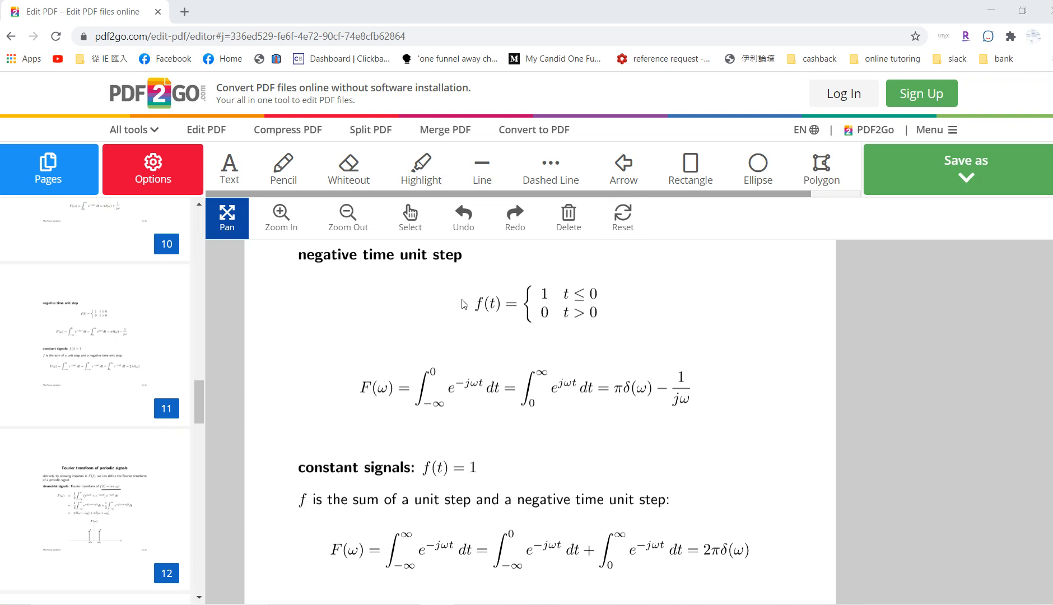
{"action": "mouse_move", "coordinate": [583, 412]}
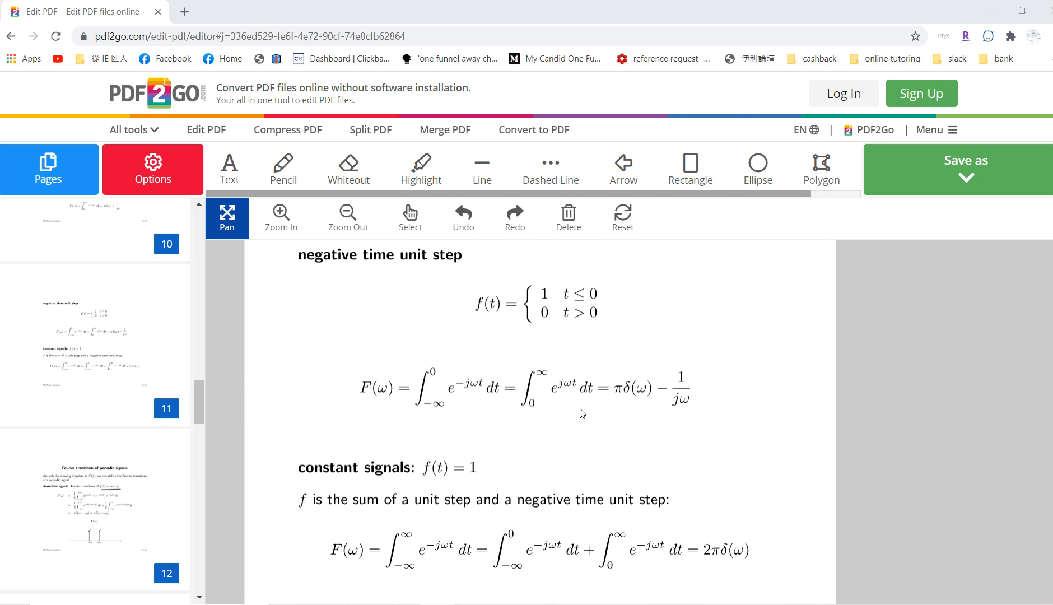
Handwrite cos ωt = ½(e^{jωt} + e^{-jωt}) in pencil below the derivation on the periodic-signals page
{"action": "scroll", "scroll_direction": "down", "scroll_amount": 3}
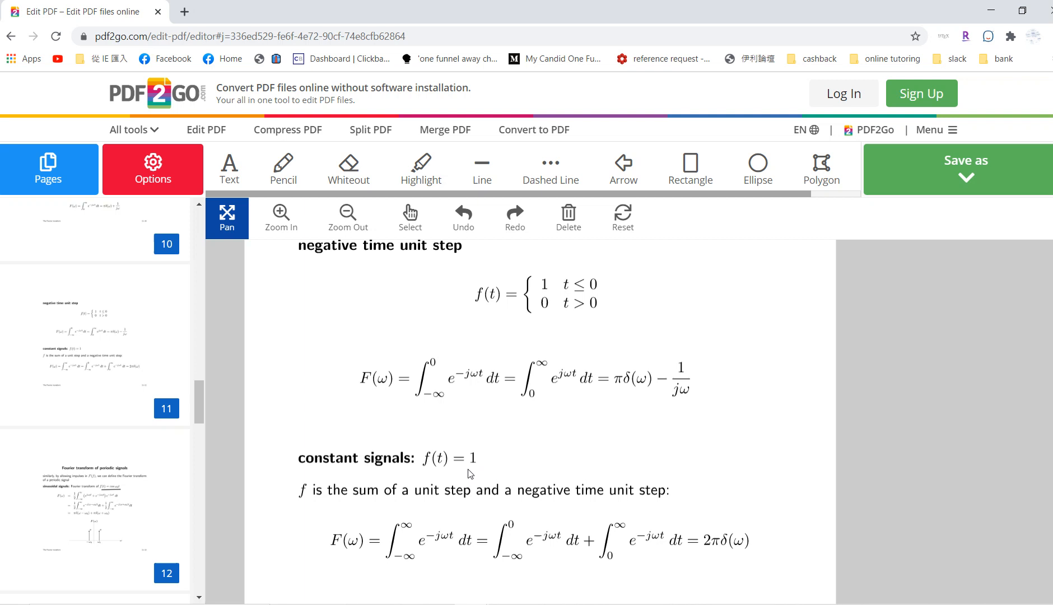
{"action": "mouse_move", "coordinate": [755, 570]}
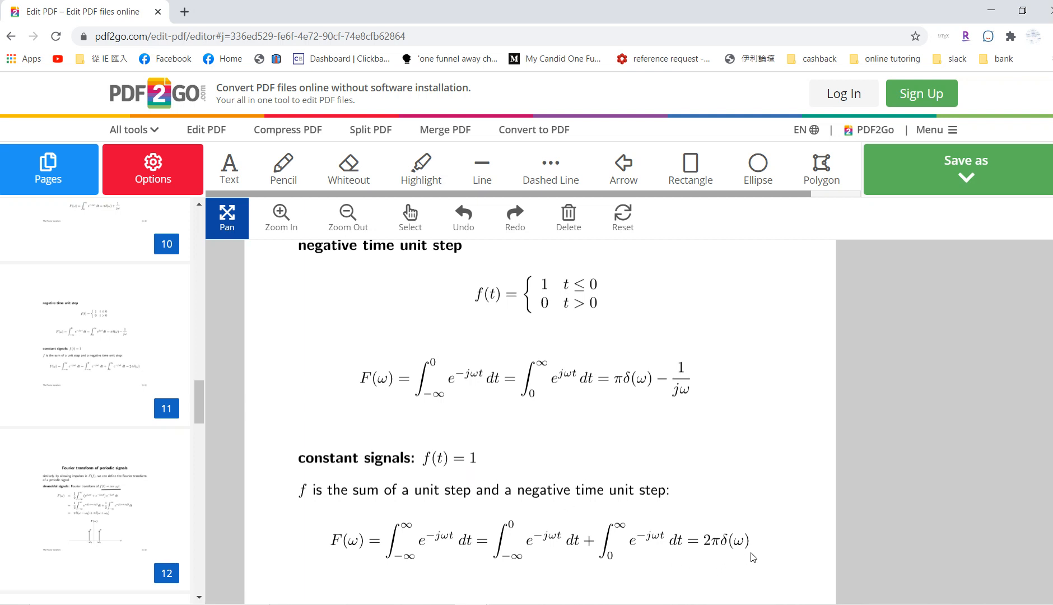
{"action": "scroll", "scroll_direction": "down", "scroll_amount": 3}
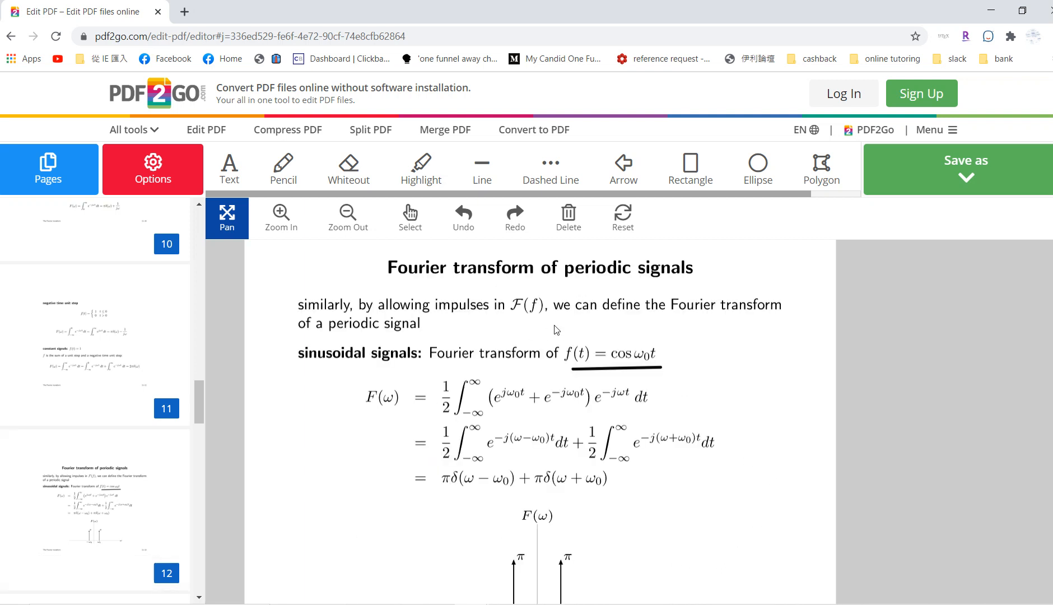
{"action": "scroll", "scroll_direction": "down", "scroll_amount": 3}
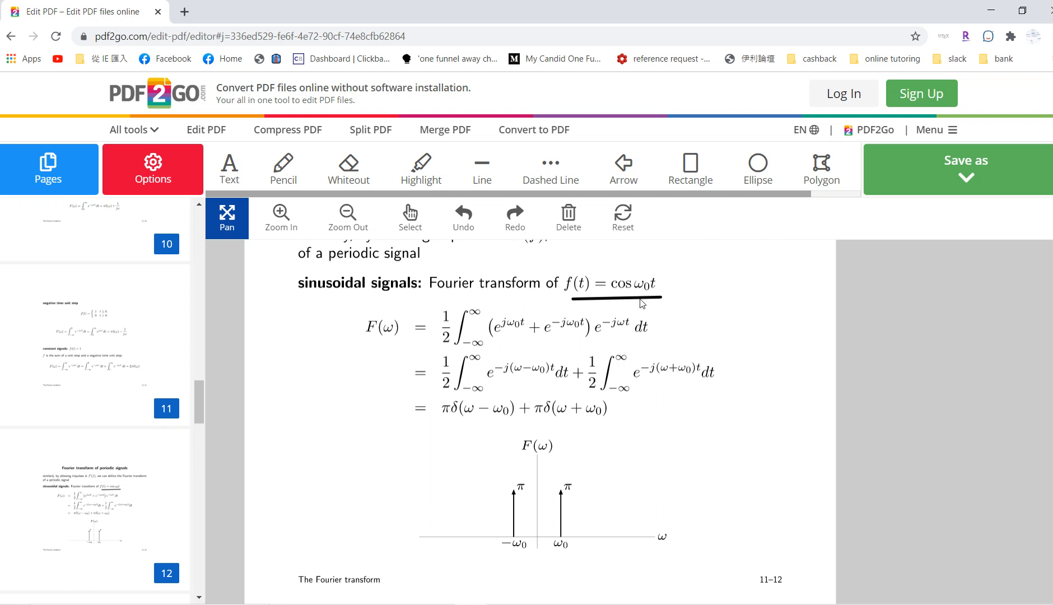
{"action": "mouse_move", "coordinate": [298, 176]}
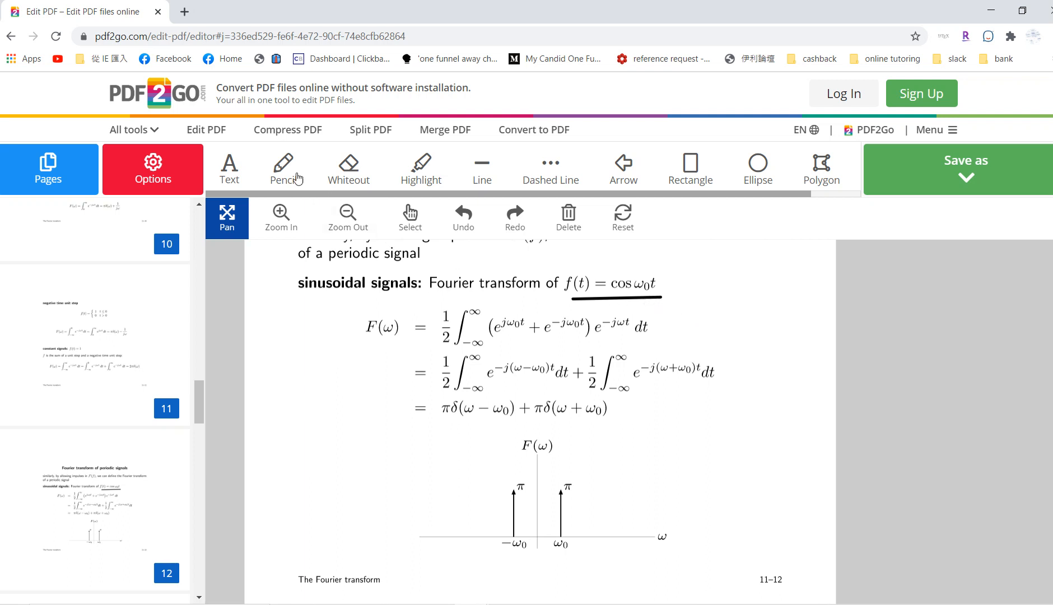
{"action": "left_click", "coordinate": [482, 165]}
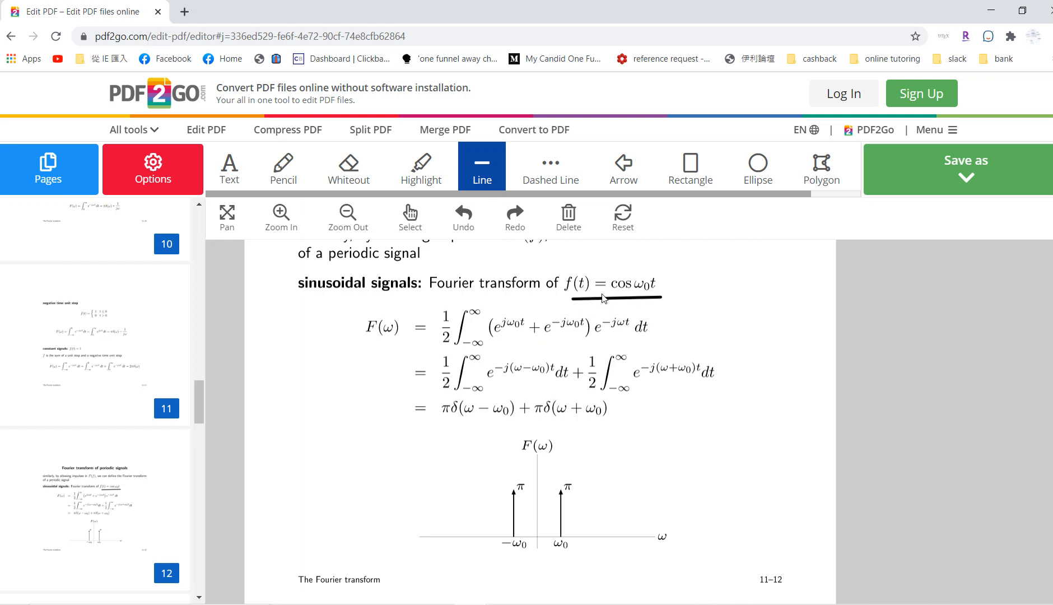
{"action": "mouse_move", "coordinate": [630, 299]}
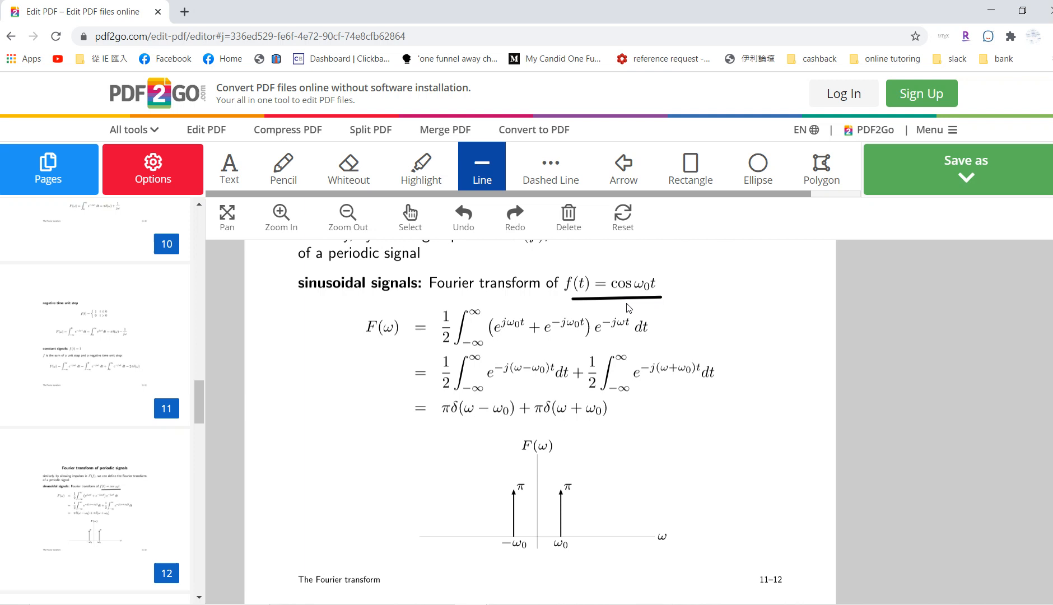
{"action": "mouse_move", "coordinate": [446, 357]}
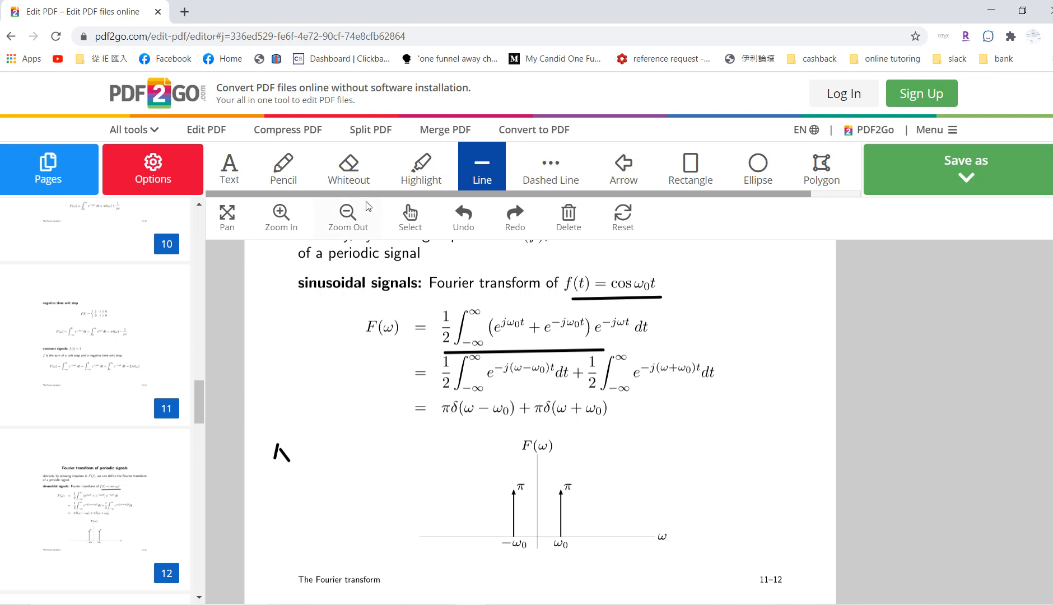
{"action": "left_click", "coordinate": [282, 166]}
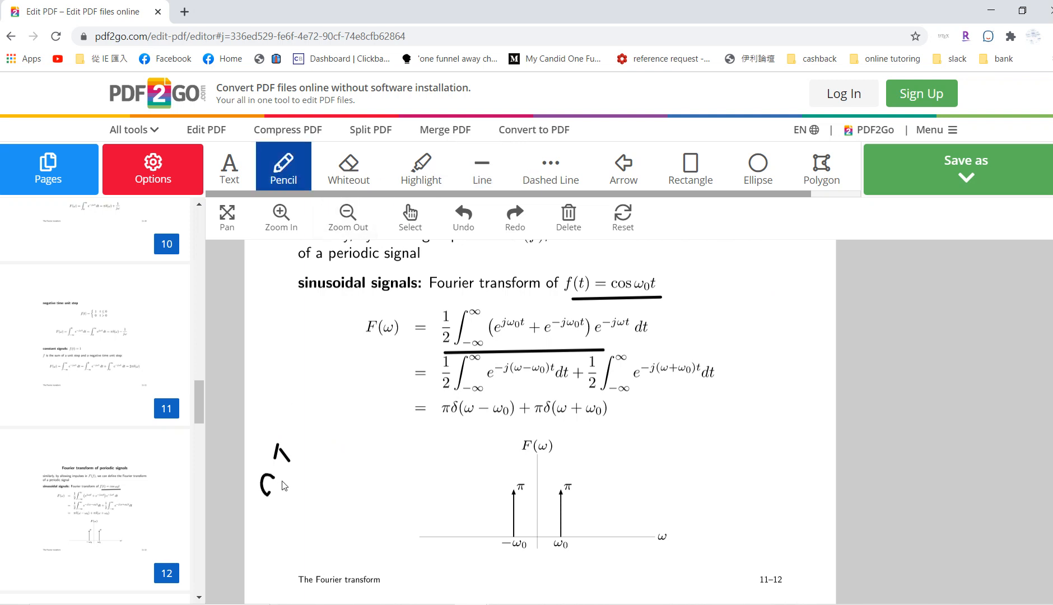
{"action": "left_click_drag", "start_coordinate": [261, 484], "coordinate": [329, 484]}
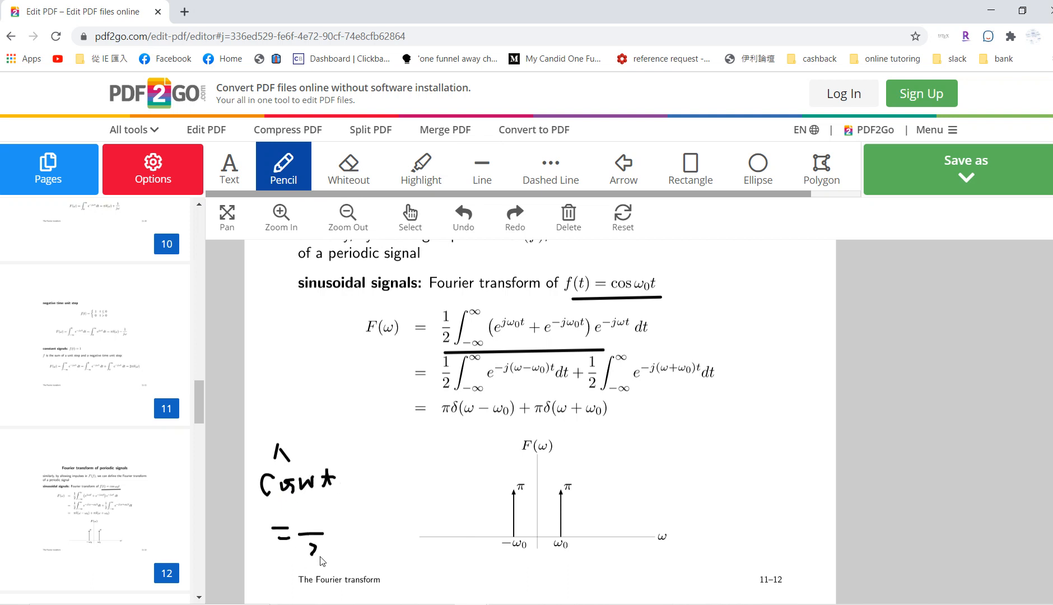
{"action": "left_click_drag", "start_coordinate": [275, 533], "coordinate": [356, 516]}
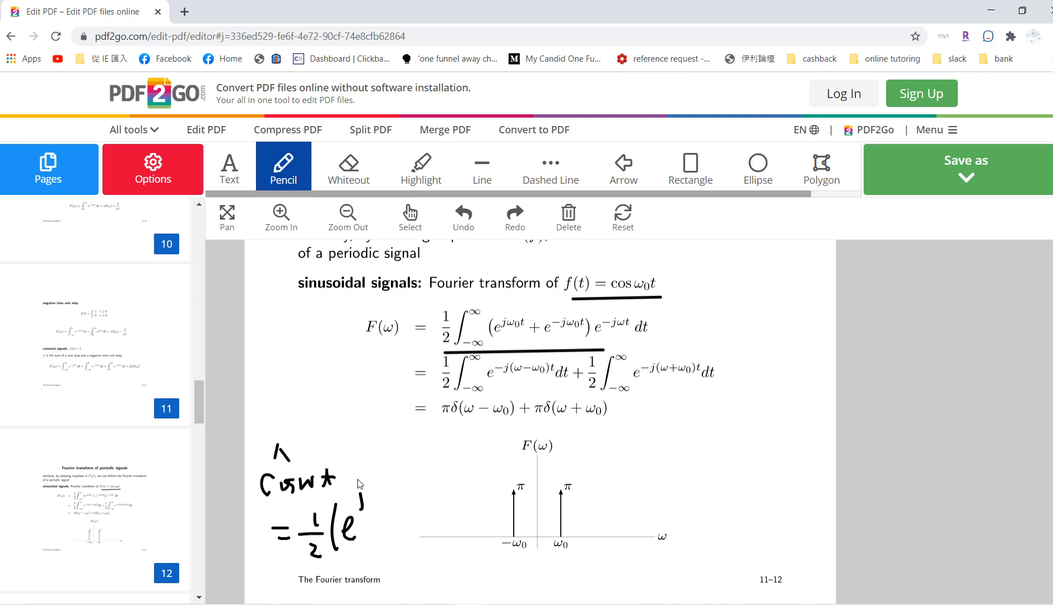
{"action": "left_click_drag", "start_coordinate": [356, 477], "coordinate": [393, 497]}
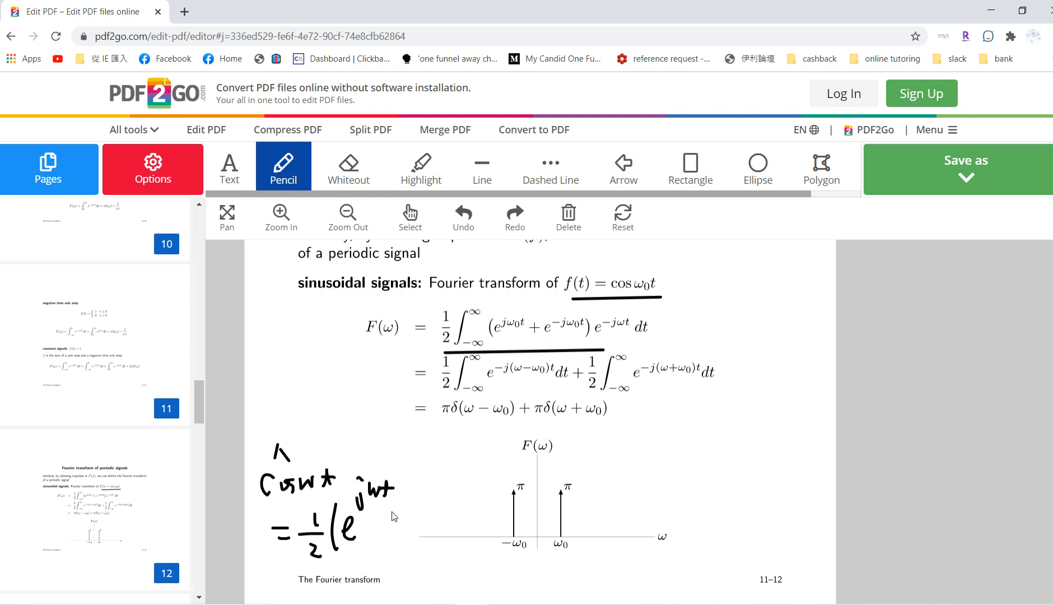
{"action": "left_click_drag", "start_coordinate": [397, 520], "coordinate": [437, 483]}
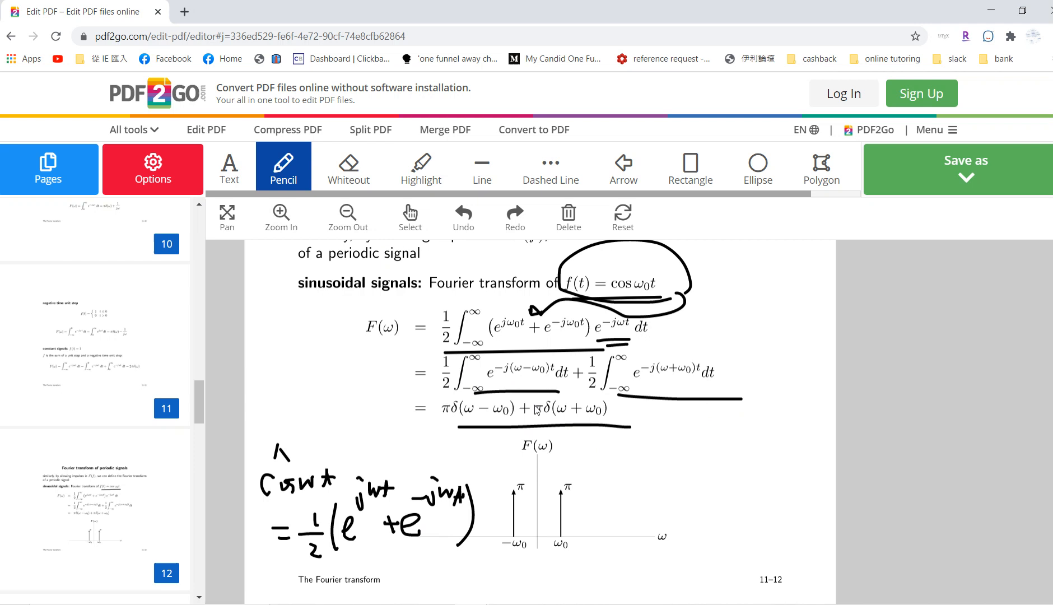
{"action": "mouse_move", "coordinate": [525, 380]}
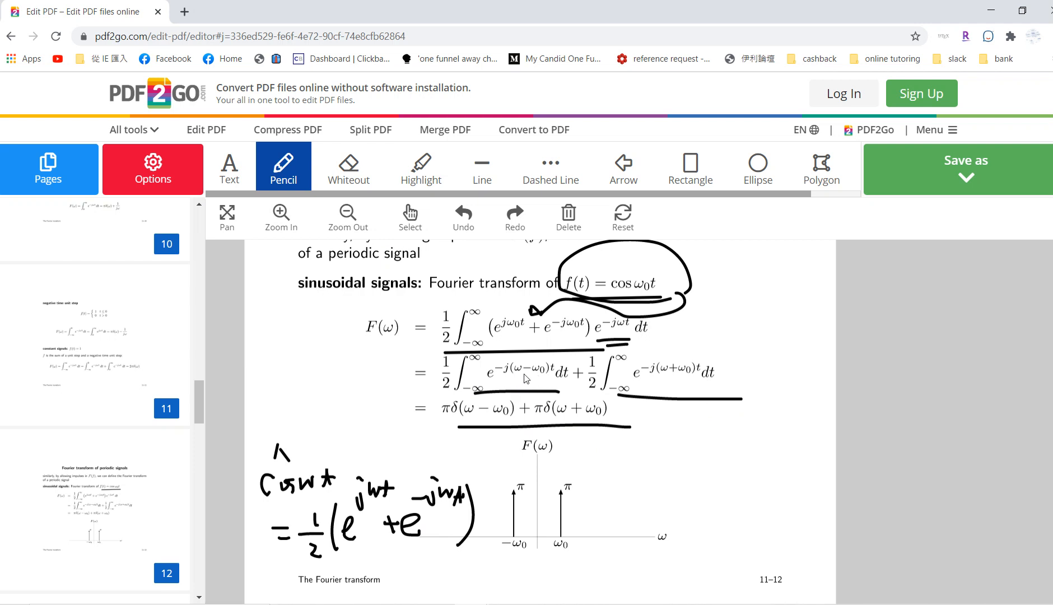
{"action": "mouse_move", "coordinate": [555, 385]}
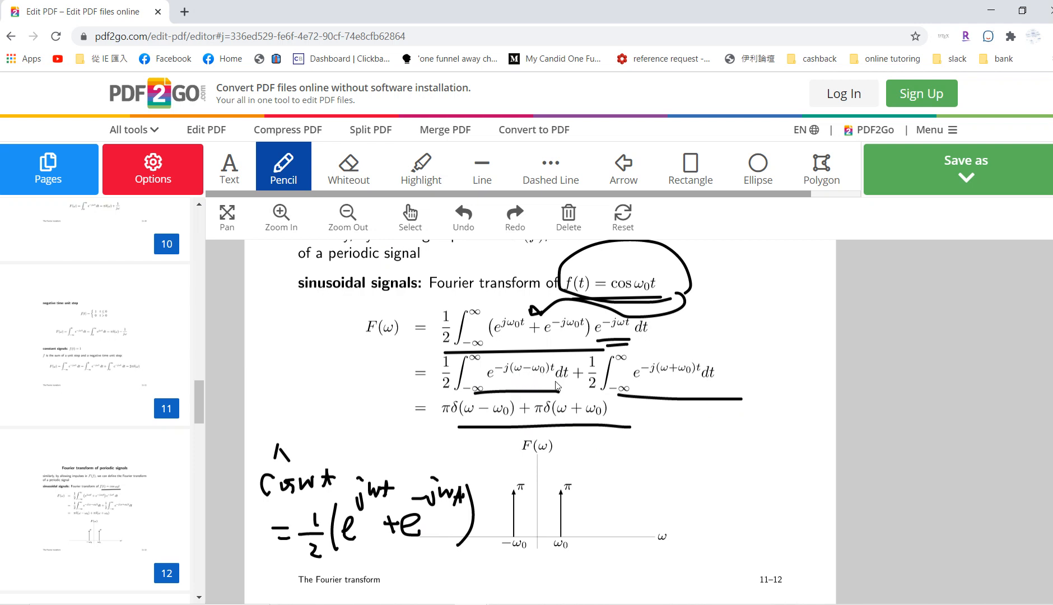
{"action": "mouse_move", "coordinate": [613, 432]}
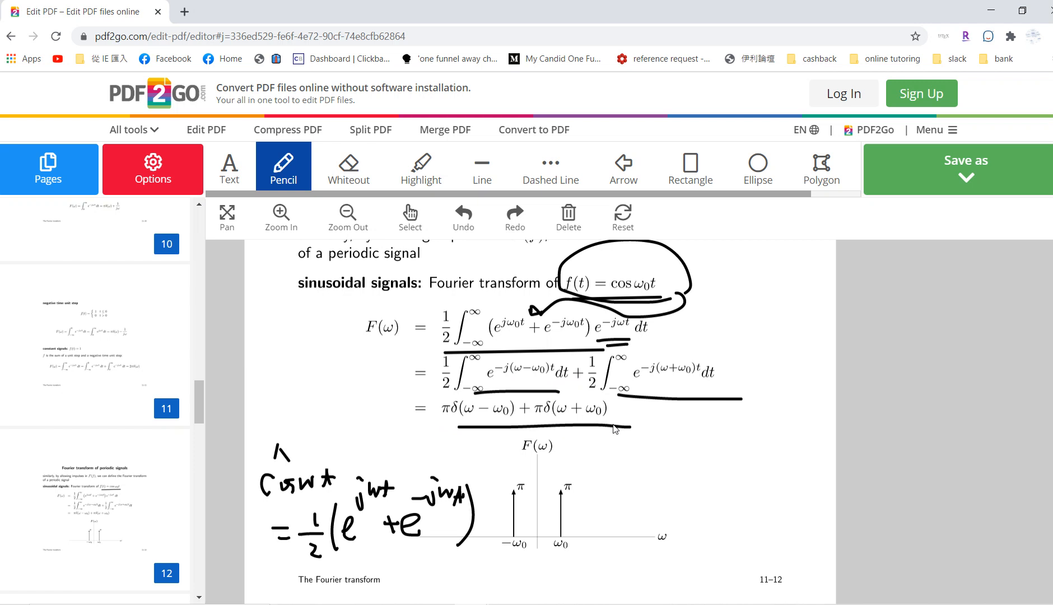
{"action": "mouse_move", "coordinate": [542, 479]}
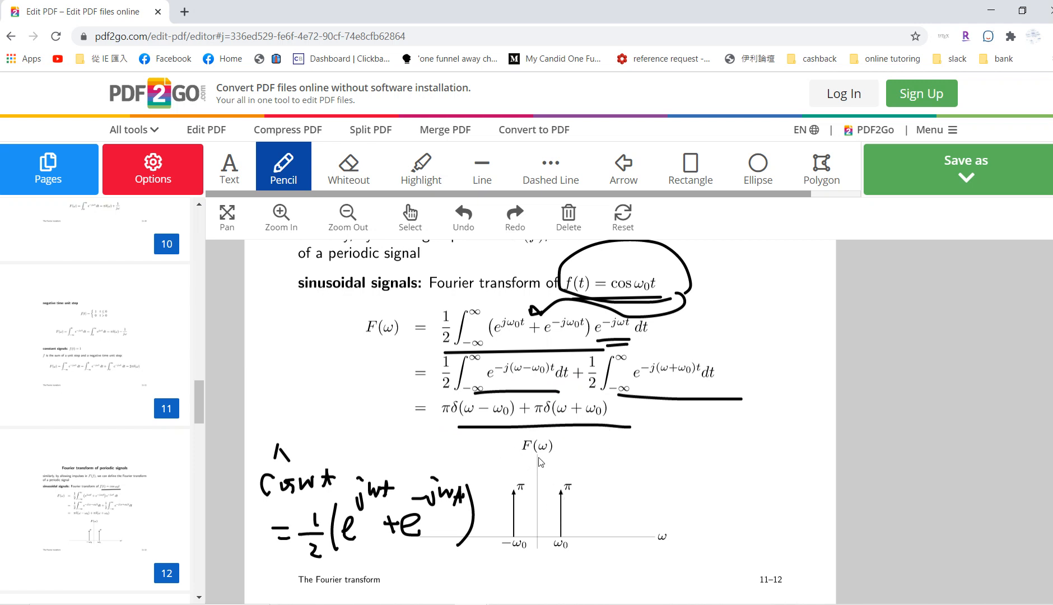
Circle the two spectrum impulses at −ω0 and ω0 on the plot
{"action": "left_click_drag", "start_coordinate": [531, 470], "coordinate": [511, 543]}
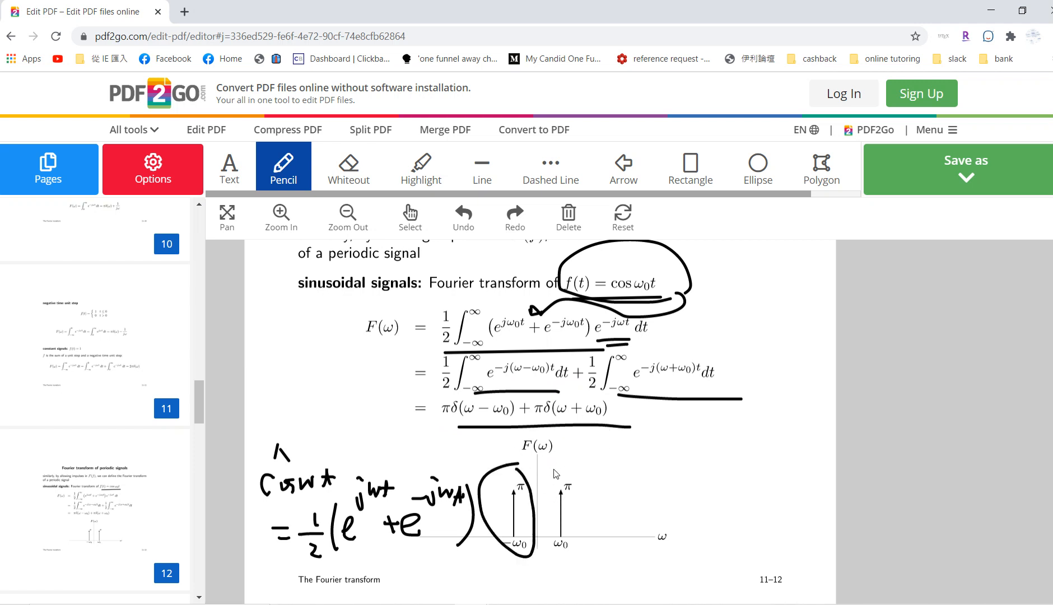
{"action": "left_click_drag", "start_coordinate": [545, 471], "coordinate": [557, 556]}
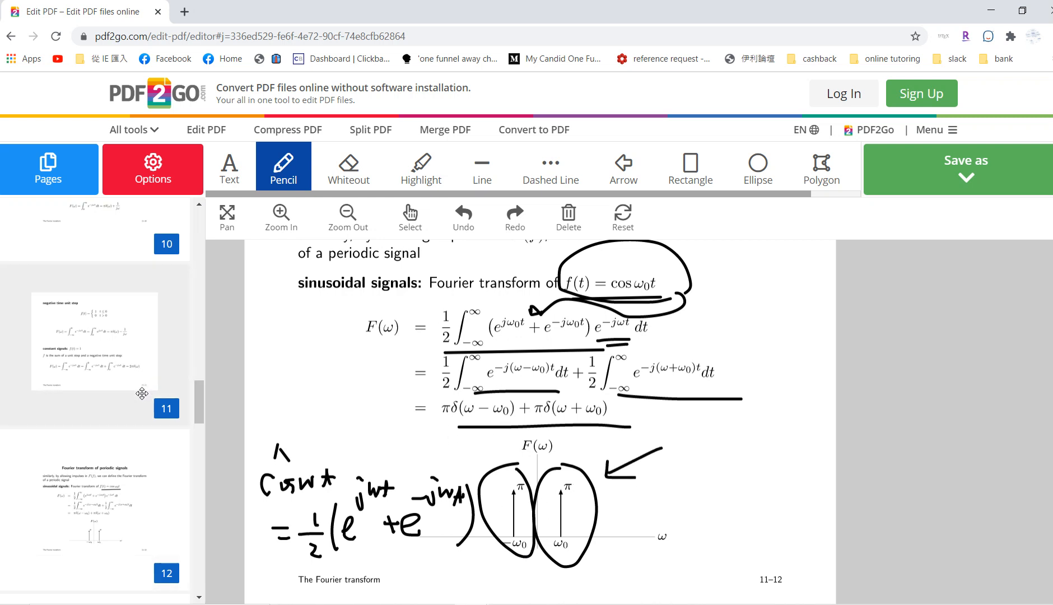
Pencil-underline sin ω0t in the heading and the two delta terms of the result
{"action": "scroll", "scroll_direction": "down", "scroll_amount": 3}
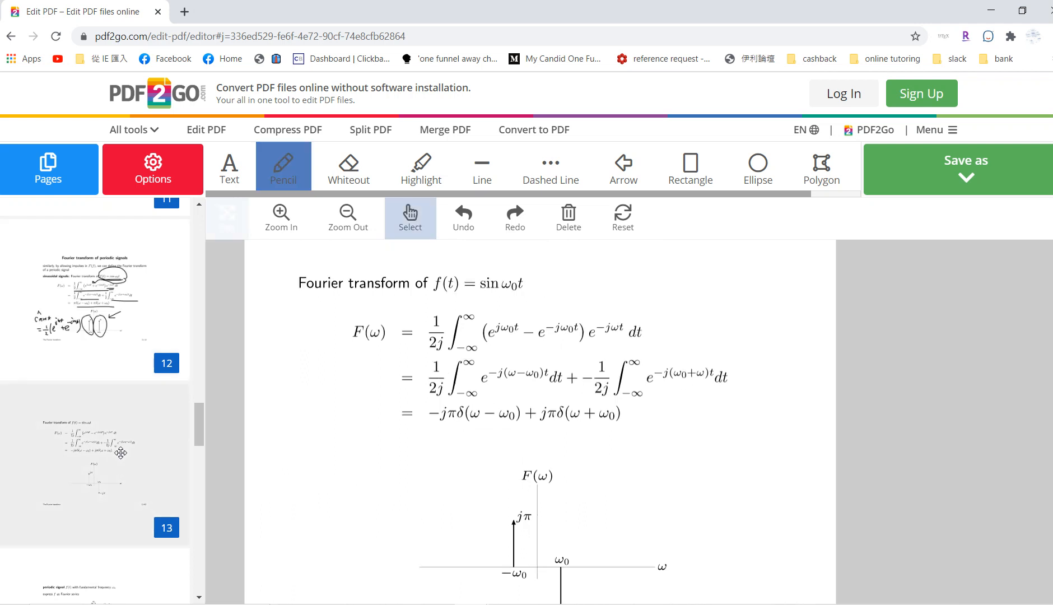
{"action": "left_click", "coordinate": [226, 214]}
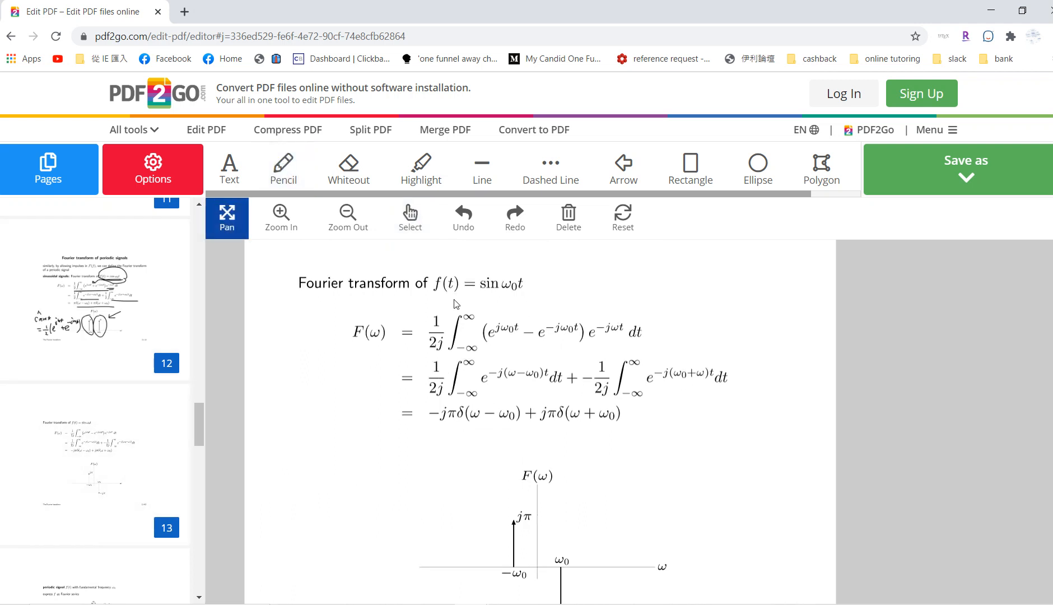
{"action": "left_click", "coordinate": [283, 166]}
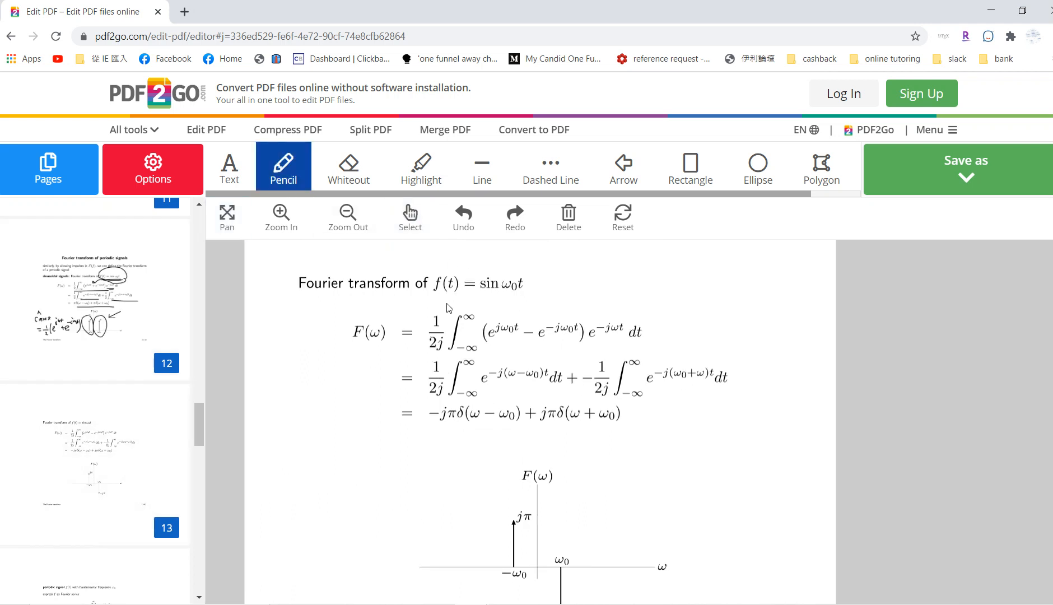
{"action": "left_click_drag", "start_coordinate": [458, 301], "coordinate": [527, 302]}
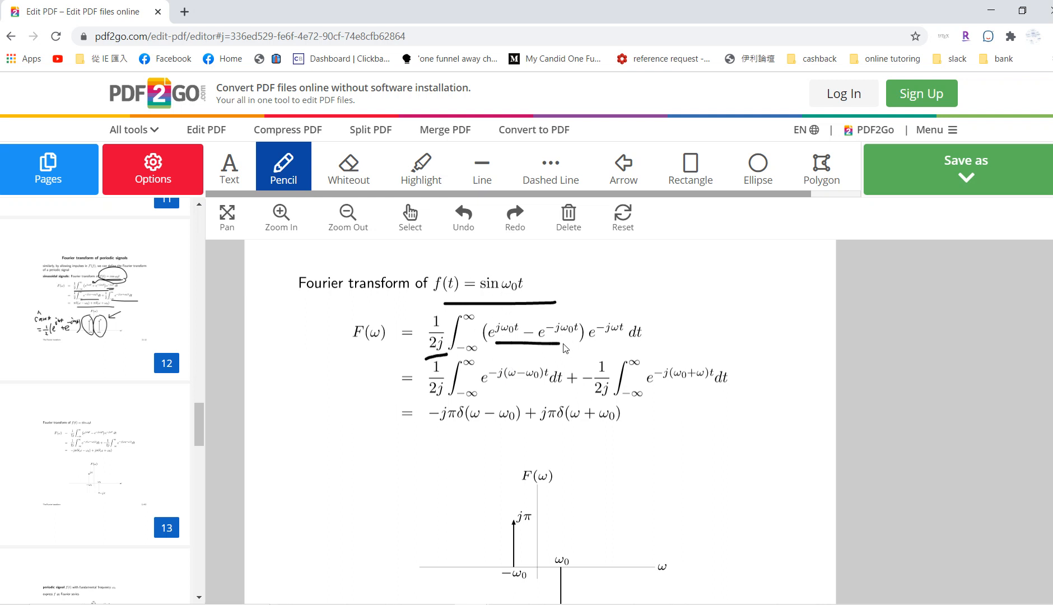
{"action": "mouse_move", "coordinate": [605, 337]}
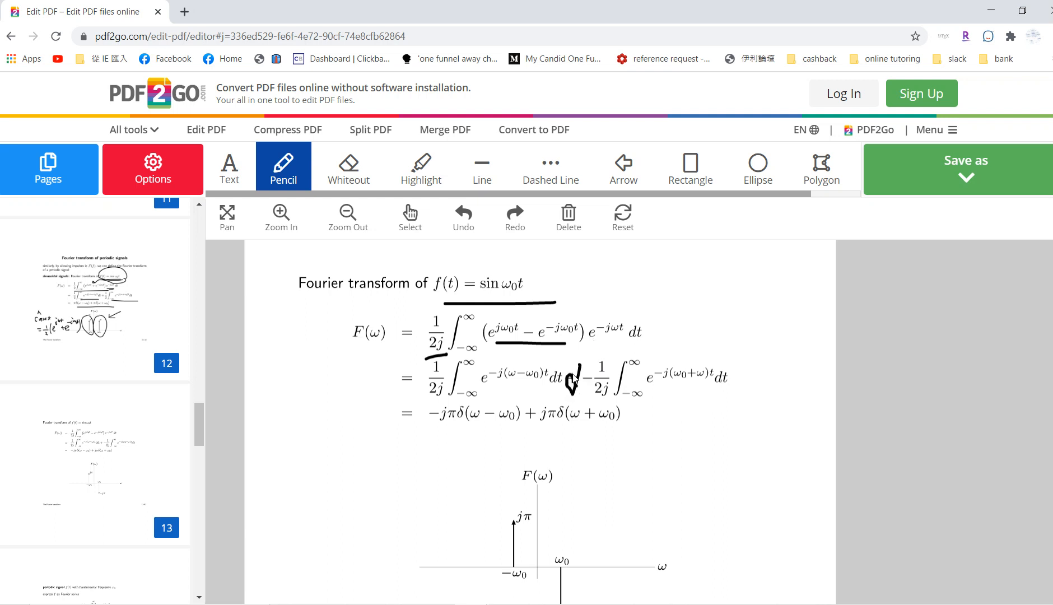
{"action": "left_click_drag", "start_coordinate": [437, 427], "coordinate": [622, 427]}
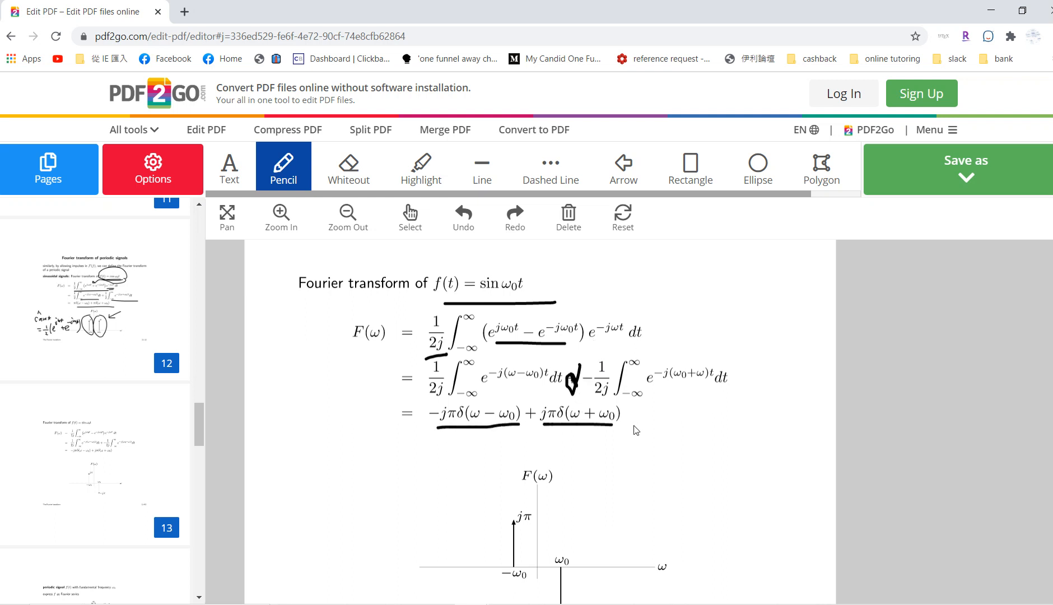
Circle the axis labels on the F(ω) plot and return to panning the page
{"action": "left_click", "coordinate": [226, 217]}
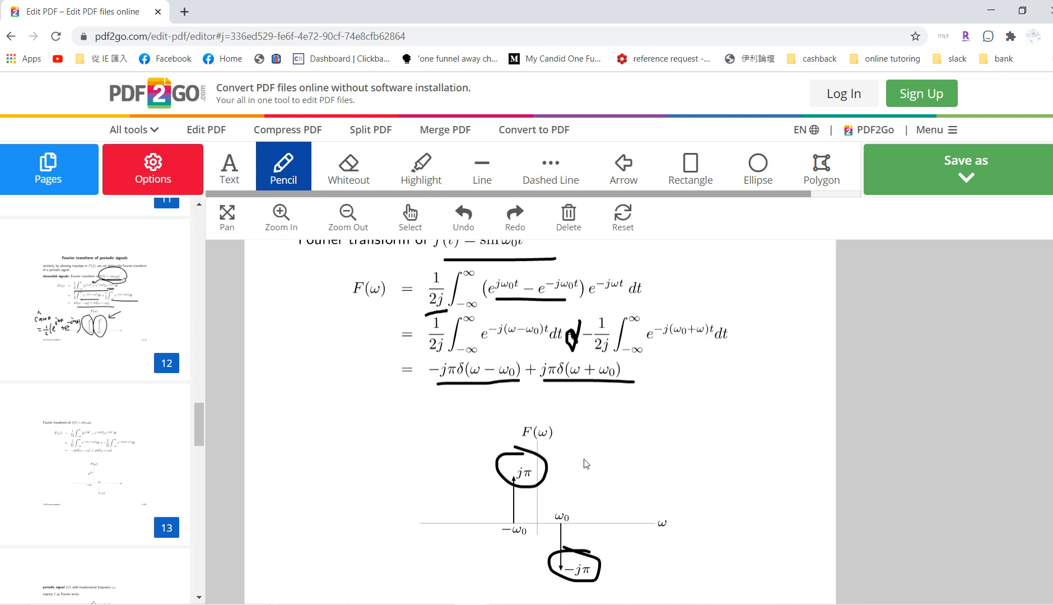
{"action": "mouse_move", "coordinate": [513, 470]}
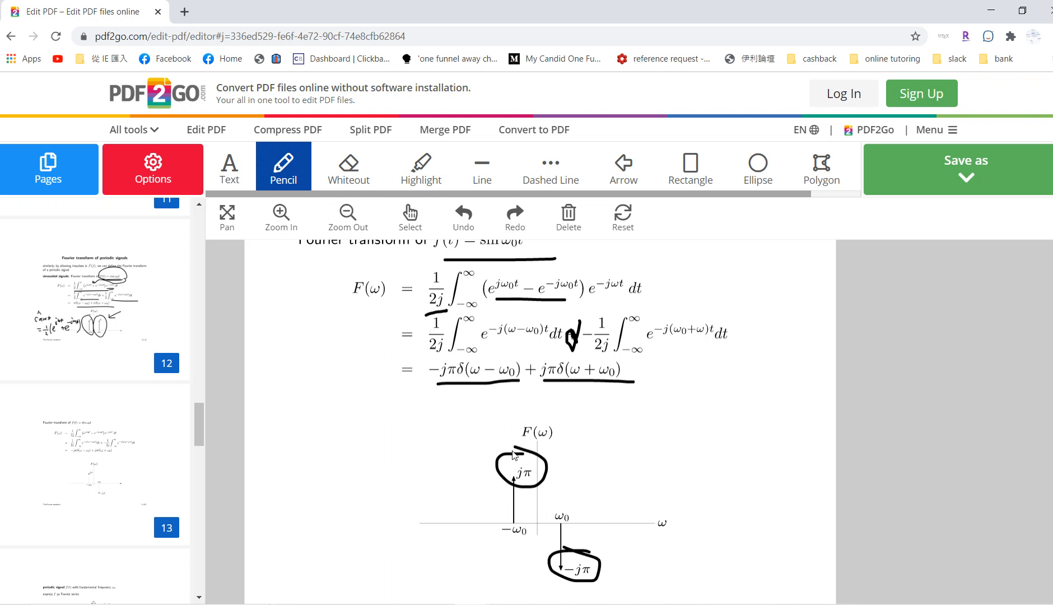
{"action": "left_click_drag", "start_coordinate": [538, 509], "coordinate": [584, 523]}
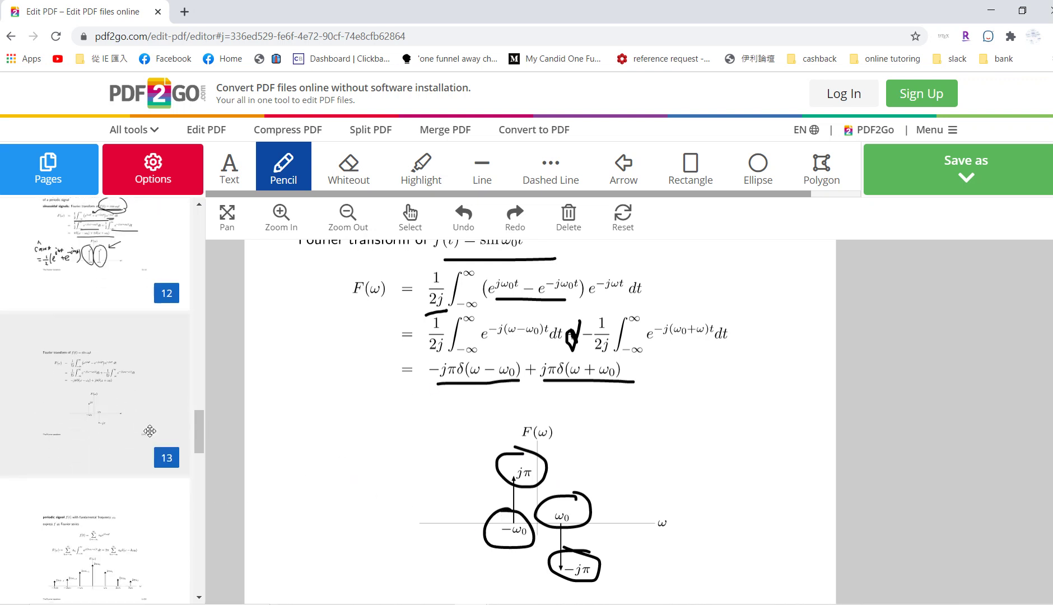
{"action": "left_click", "coordinate": [226, 216]}
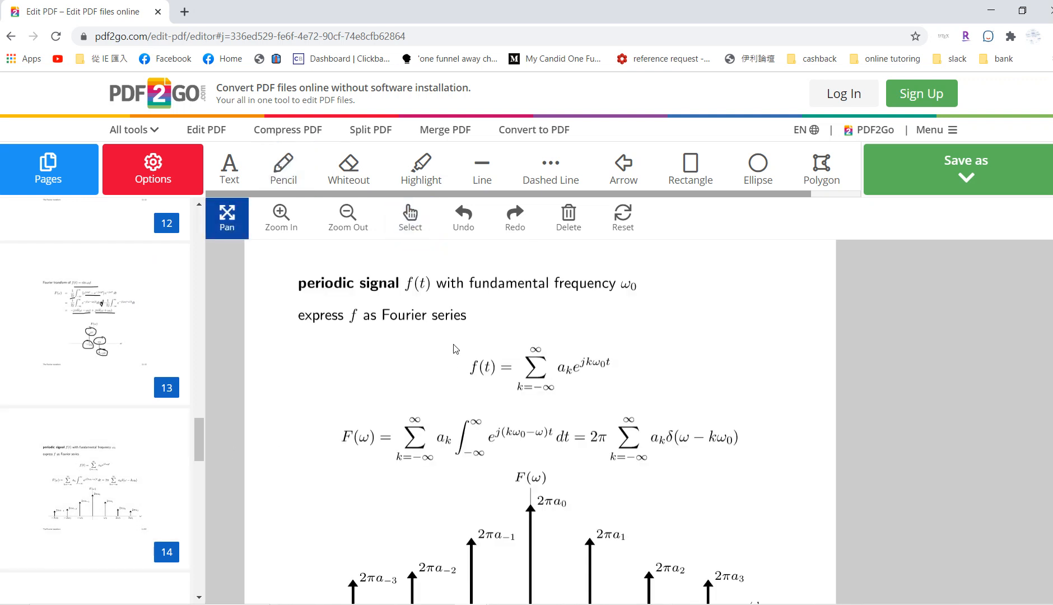
{"action": "scroll", "scroll_direction": "down", "scroll_amount": 3}
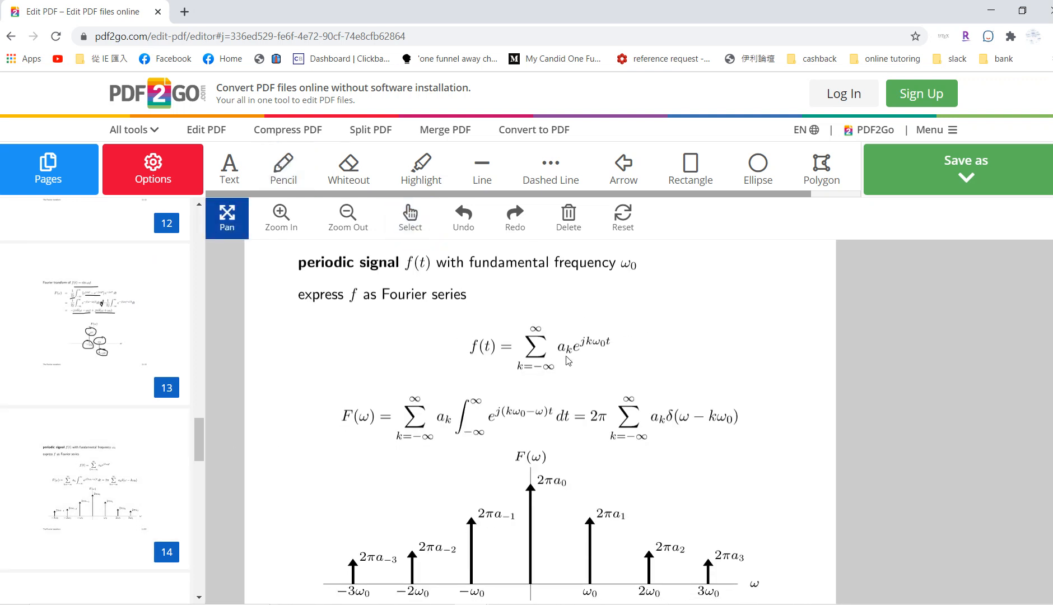
{"action": "mouse_move", "coordinate": [588, 353]}
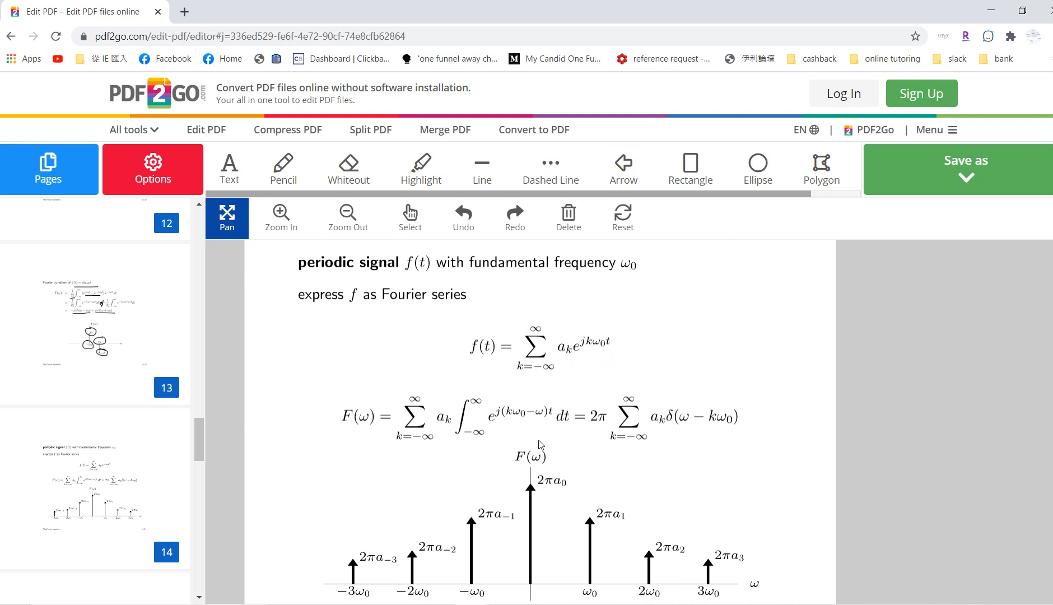
{"action": "scroll", "scroll_direction": "down", "scroll_amount": 3}
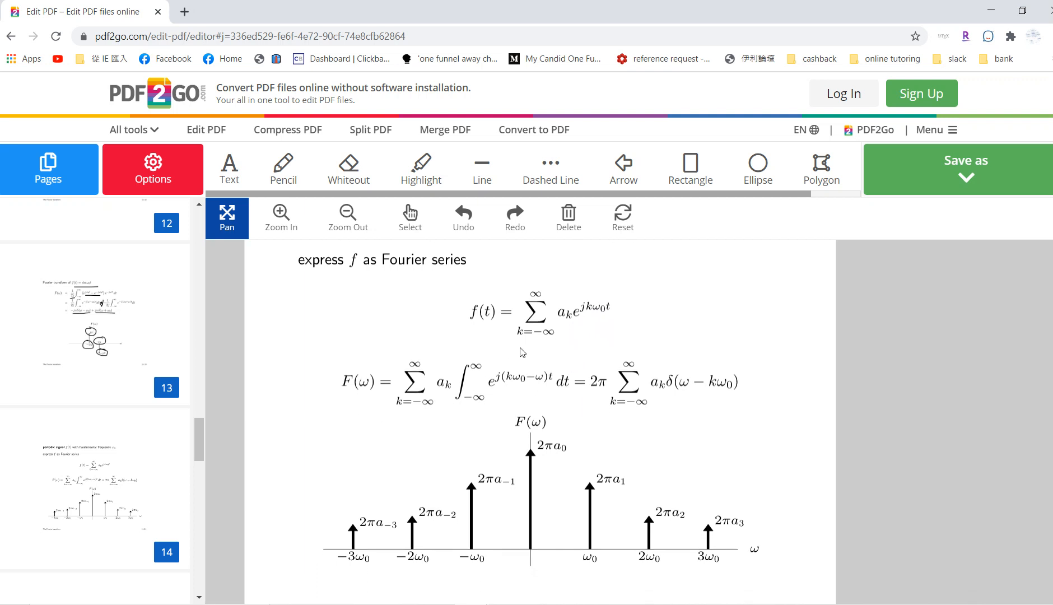
{"action": "mouse_move", "coordinate": [501, 390]}
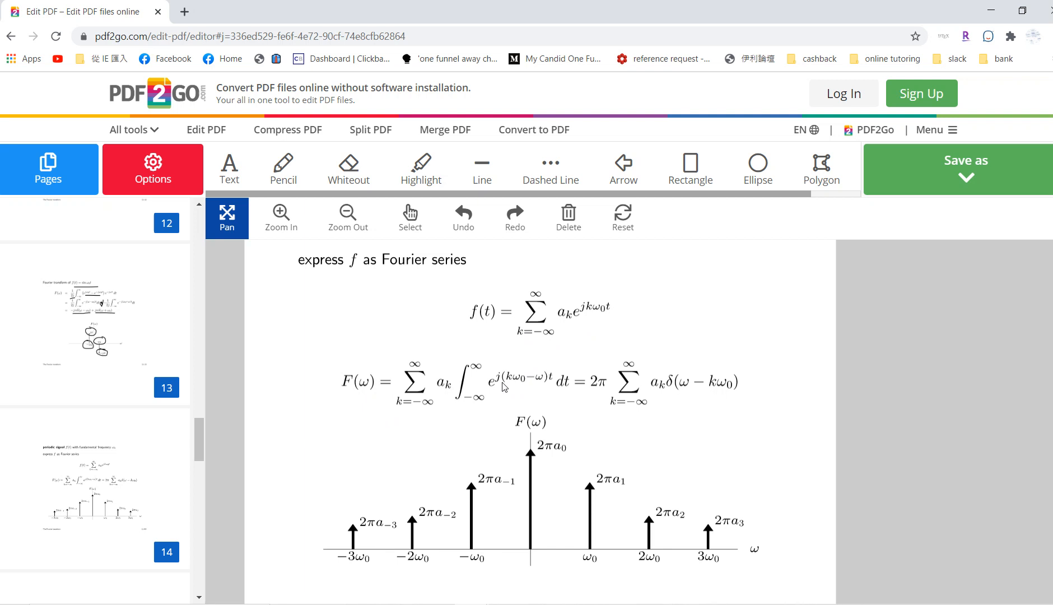
{"action": "mouse_move", "coordinate": [550, 389]}
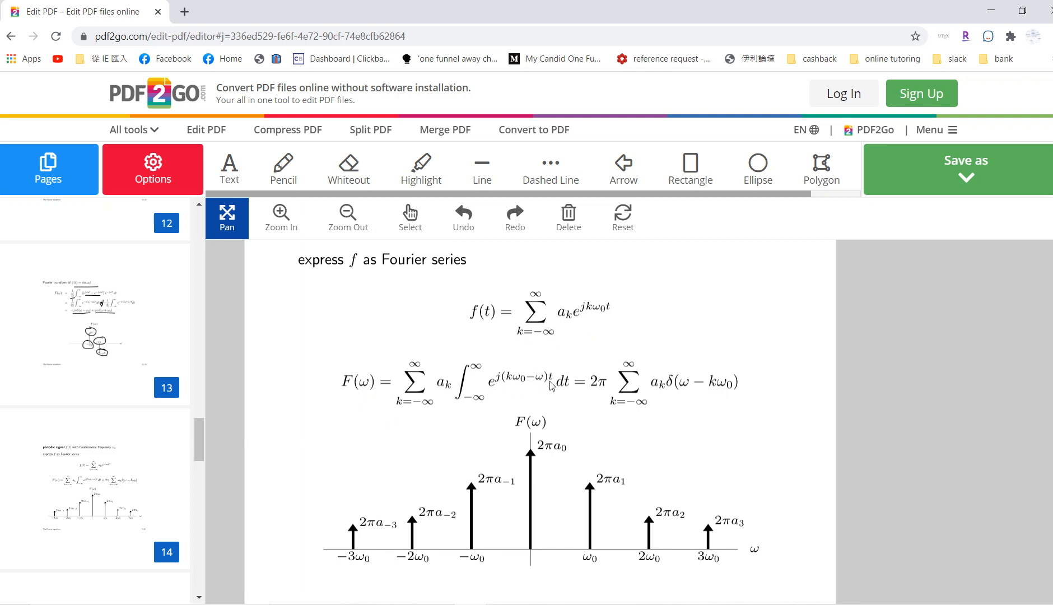
{"action": "mouse_move", "coordinate": [670, 403]}
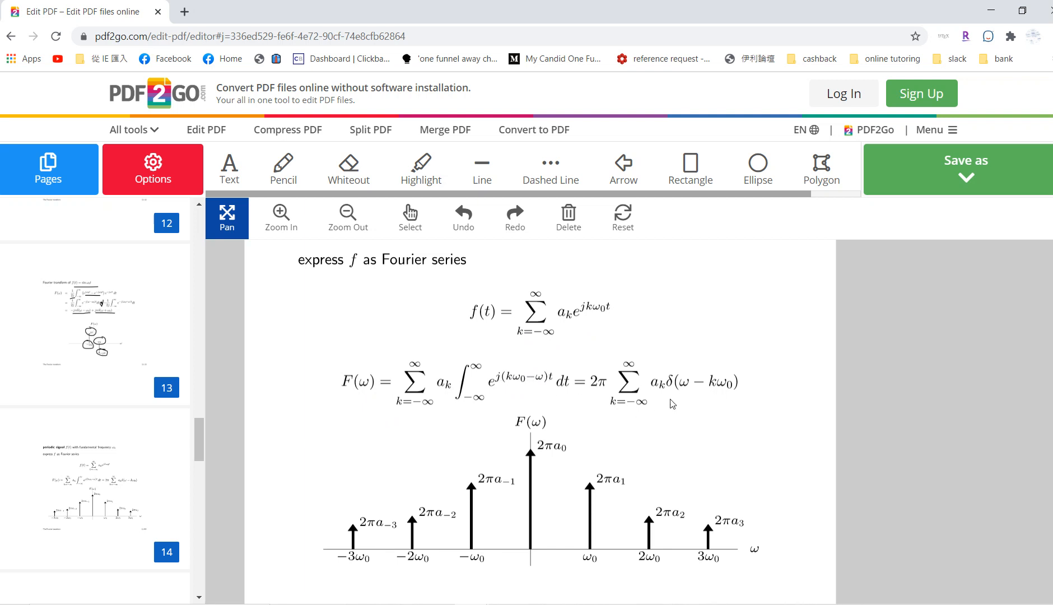
{"action": "mouse_move", "coordinate": [726, 396]}
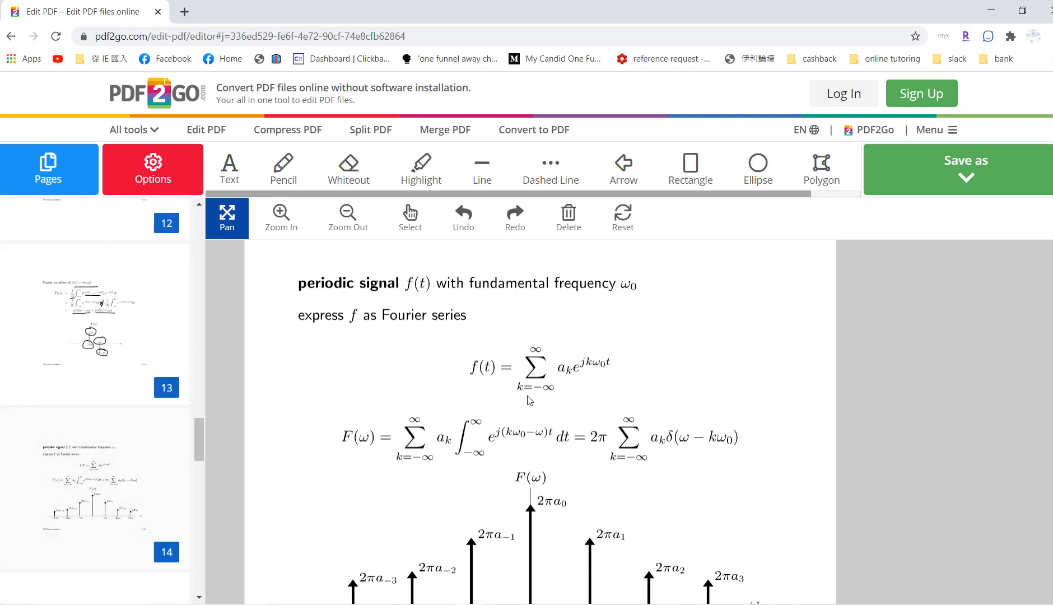
{"action": "scroll", "scroll_direction": "down", "scroll_amount": 3}
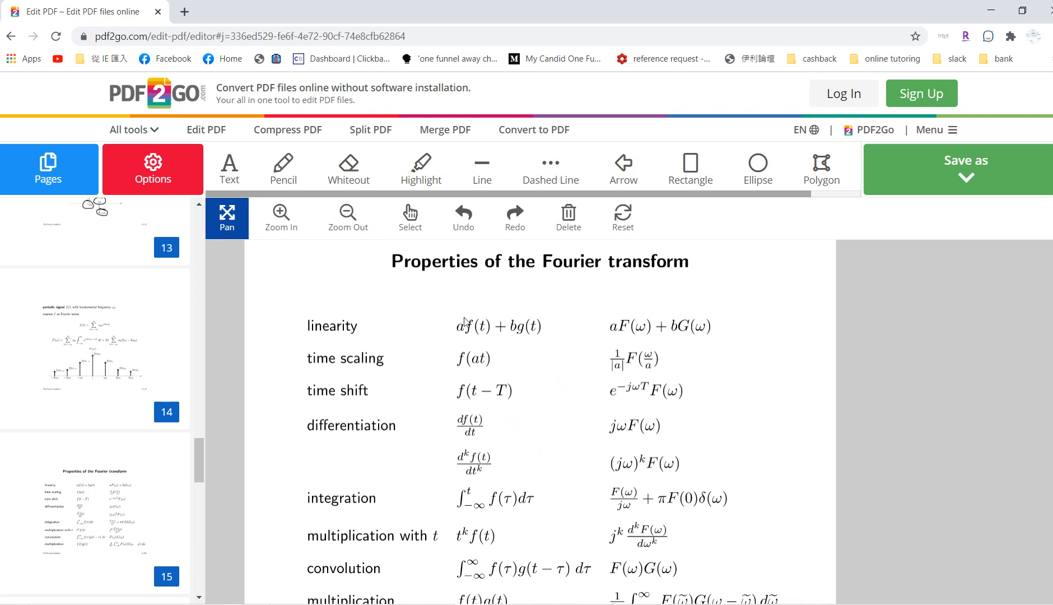
Scroll down to page 15, Properties of the Fourier transform
{"action": "scroll", "scroll_direction": "down", "scroll_amount": 3}
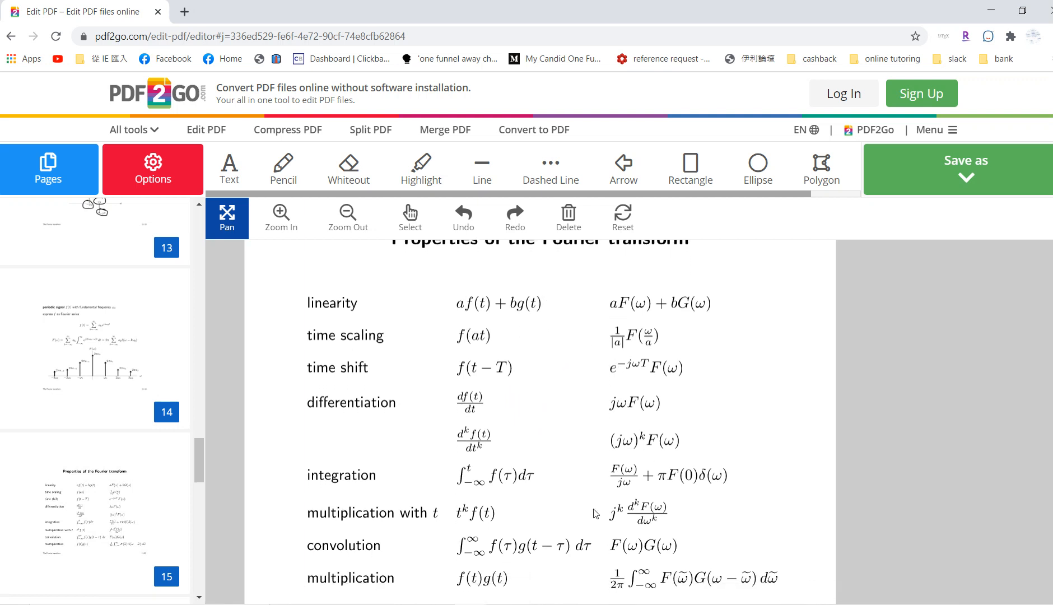
{"action": "mouse_move", "coordinate": [148, 499]}
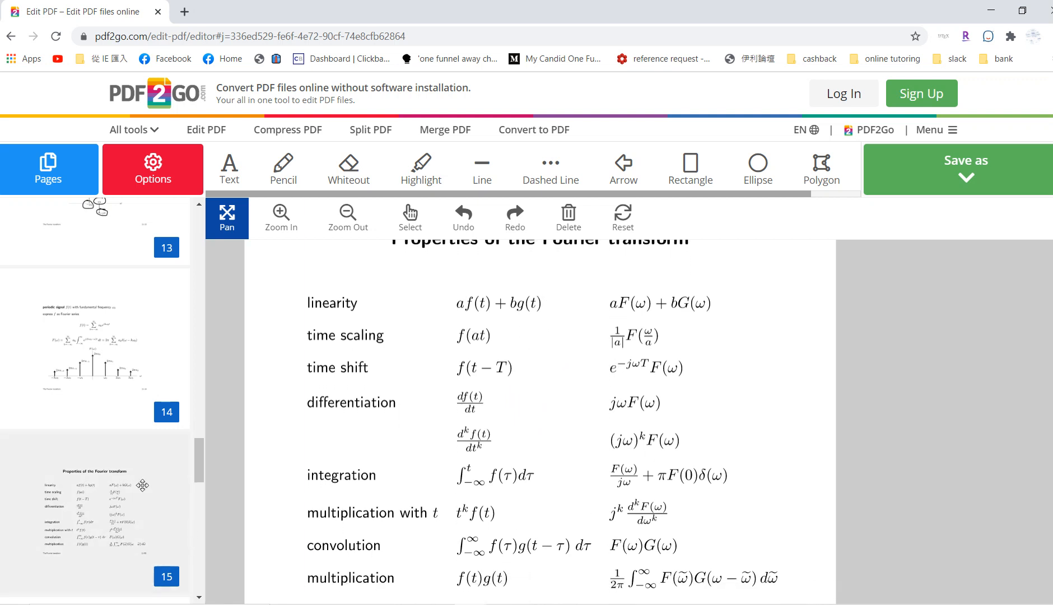
{"action": "mouse_move", "coordinate": [584, 453]}
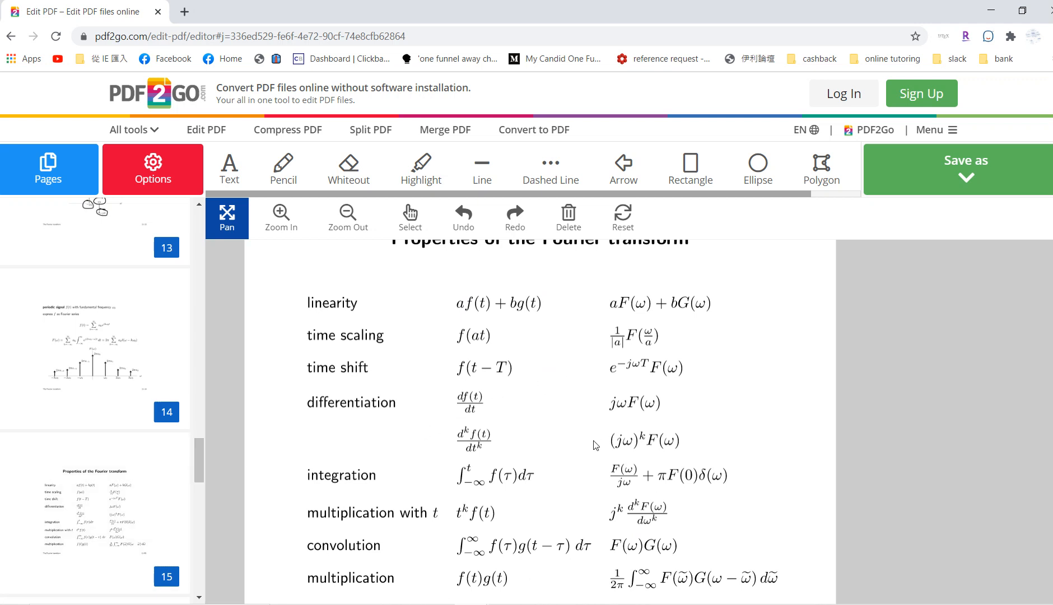